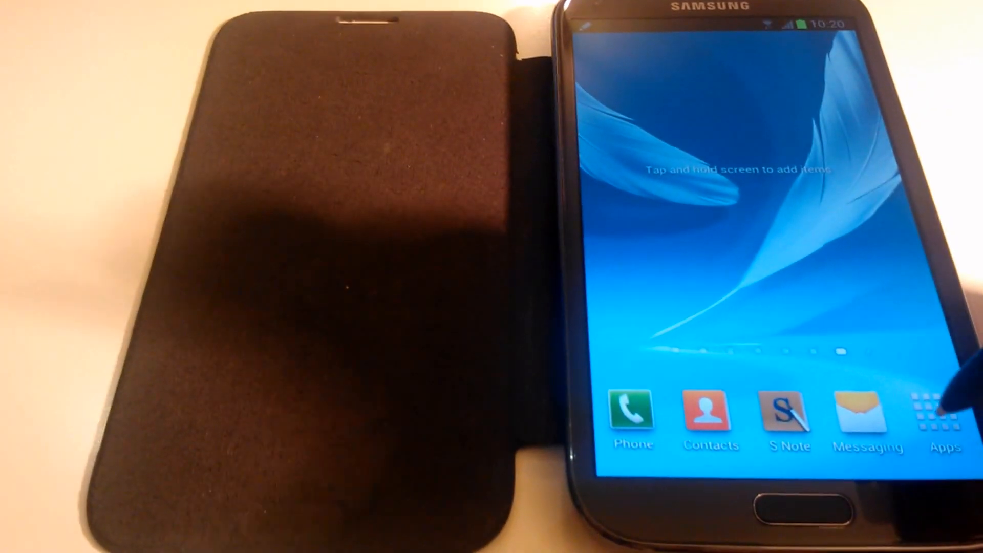
Go from the home screen through Apps and Settings to the Wi-Fi networks list.
{"action": "left_click", "coordinate": [946, 417]}
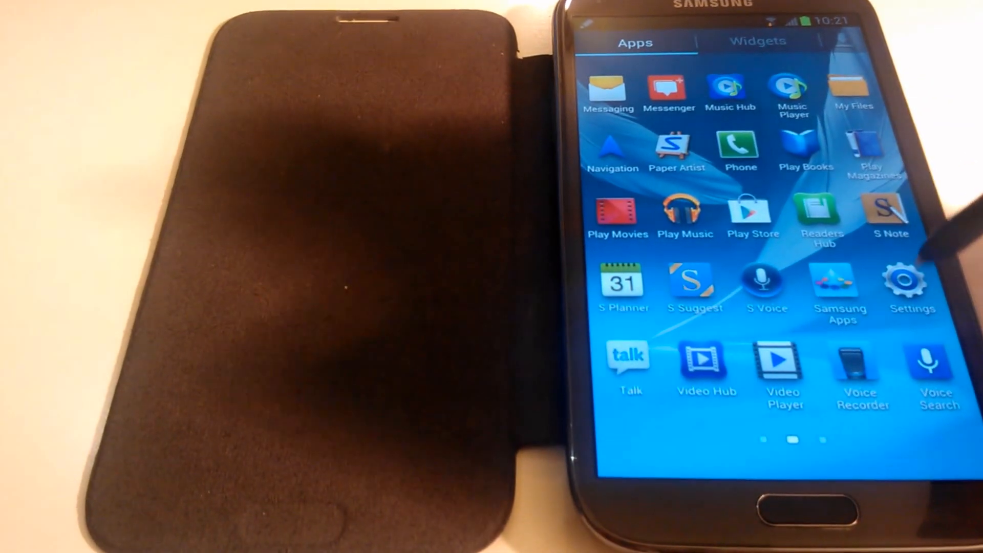
{"action": "left_click", "coordinate": [910, 280]}
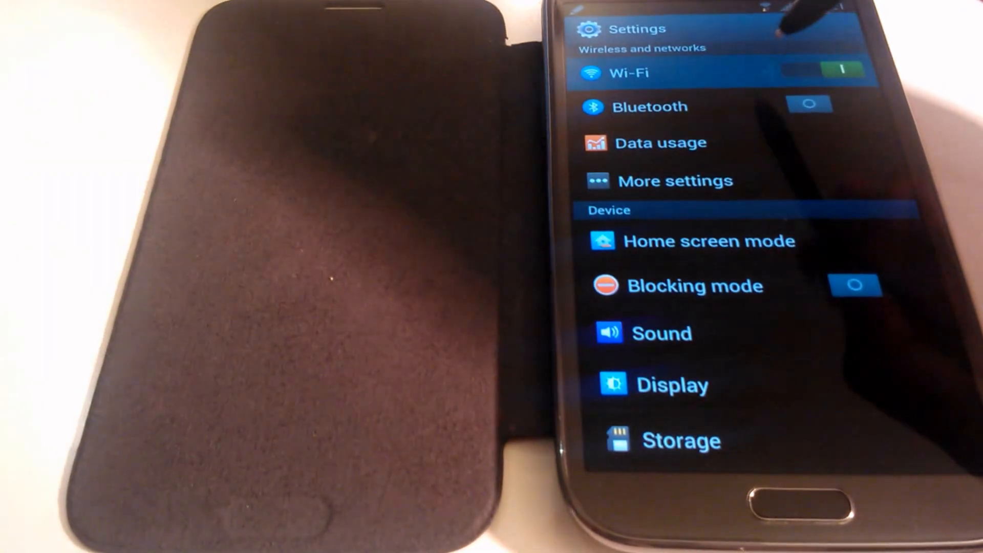
{"action": "left_click", "coordinate": [628, 73]}
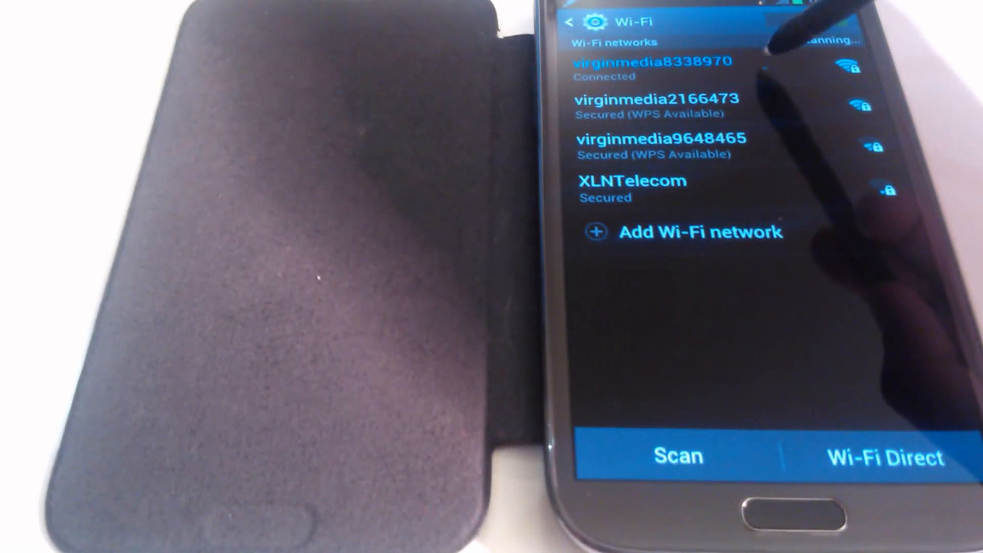
{"action": "left_click", "coordinate": [653, 69]}
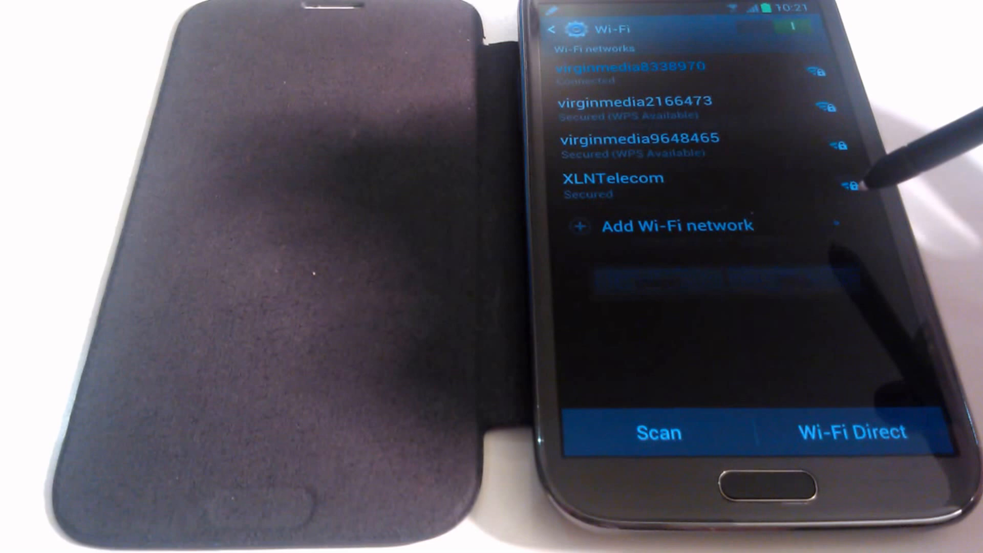
View virginmedia8338970's details: strong signal, 72Mbps link speed, WPA/WPA2 PSK security.
{"action": "left_click", "coordinate": [635, 73]}
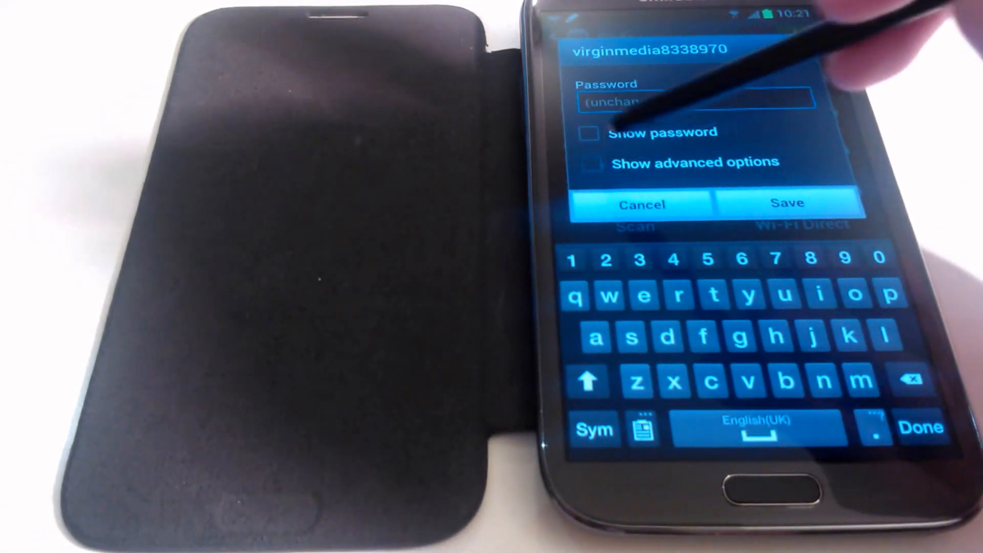
{"action": "left_click", "coordinate": [590, 163]}
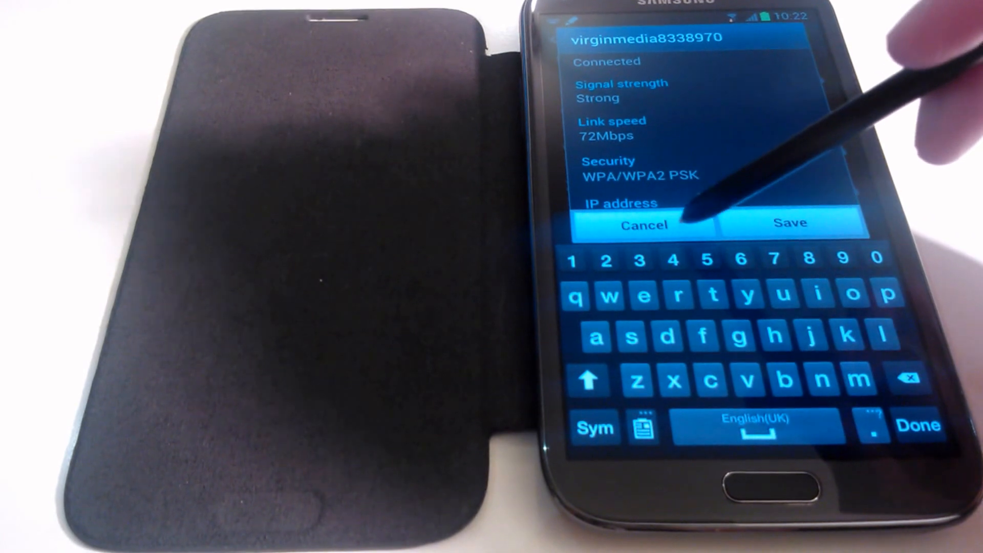
Cancel the network dialog and bring up the menu with Advanced, WPS push button and WPS PIN entry.
{"action": "left_click", "coordinate": [642, 225]}
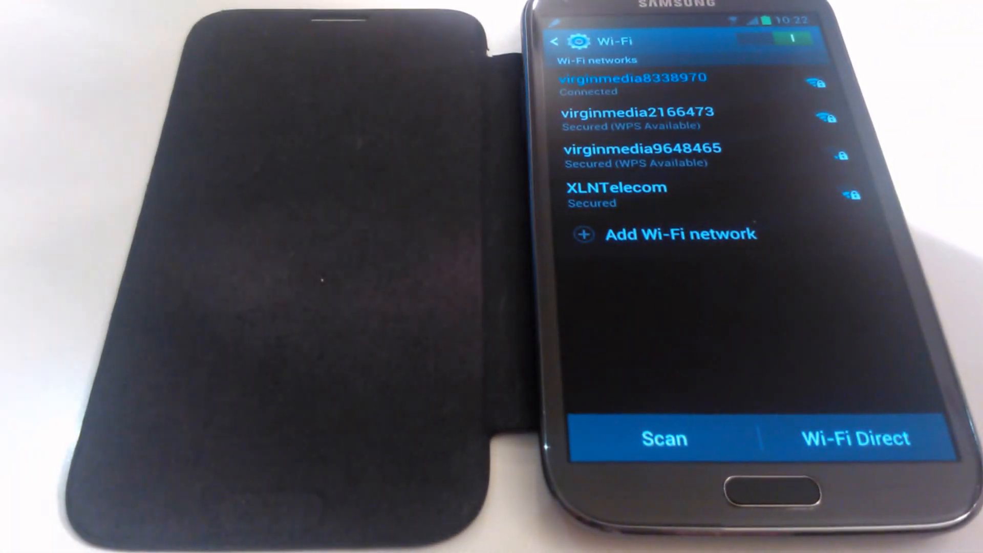
{"action": "left_click", "coordinate": [661, 438]}
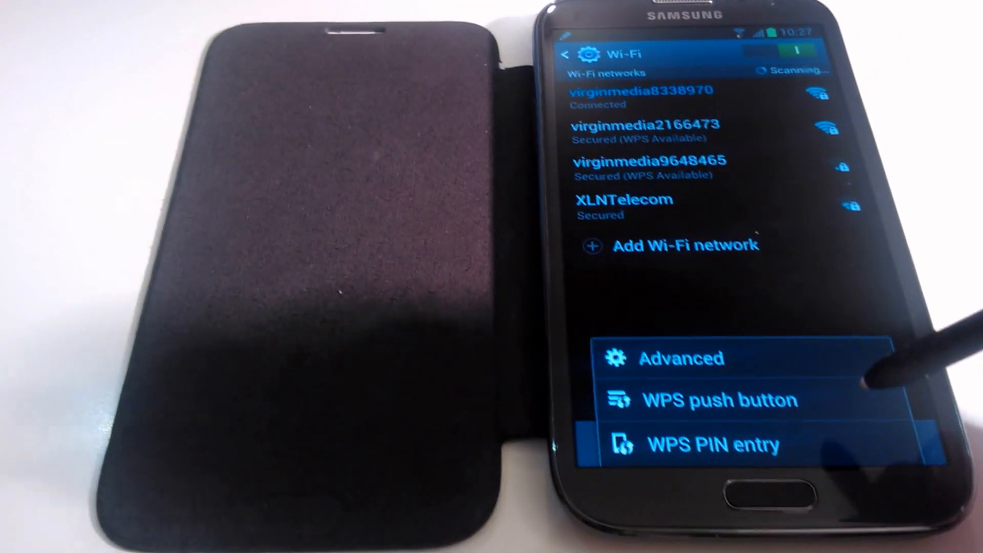
Attempt WPS push button setup and dismiss the 'WPS failed, try again in a few minutes' message.
{"action": "left_click", "coordinate": [720, 399]}
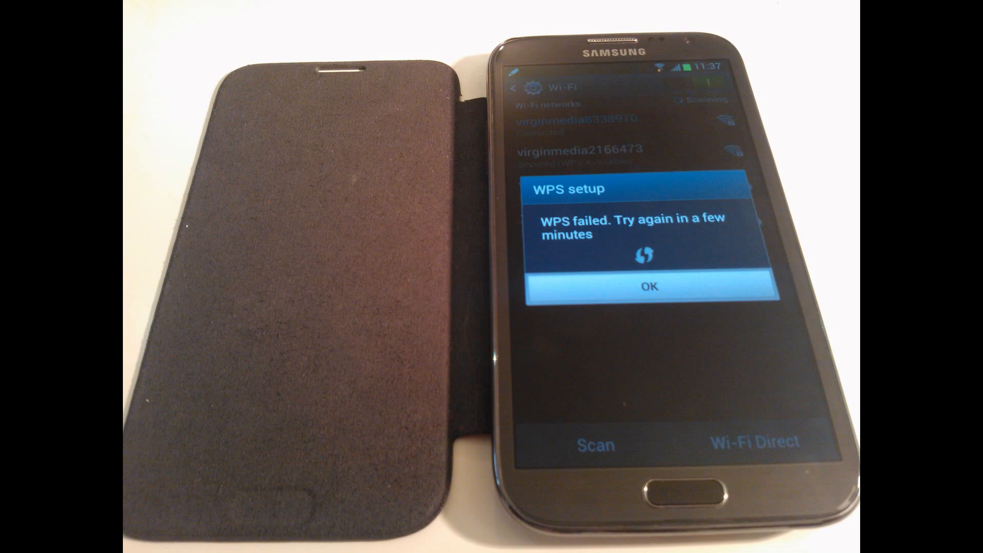
{"action": "left_click", "coordinate": [649, 286]}
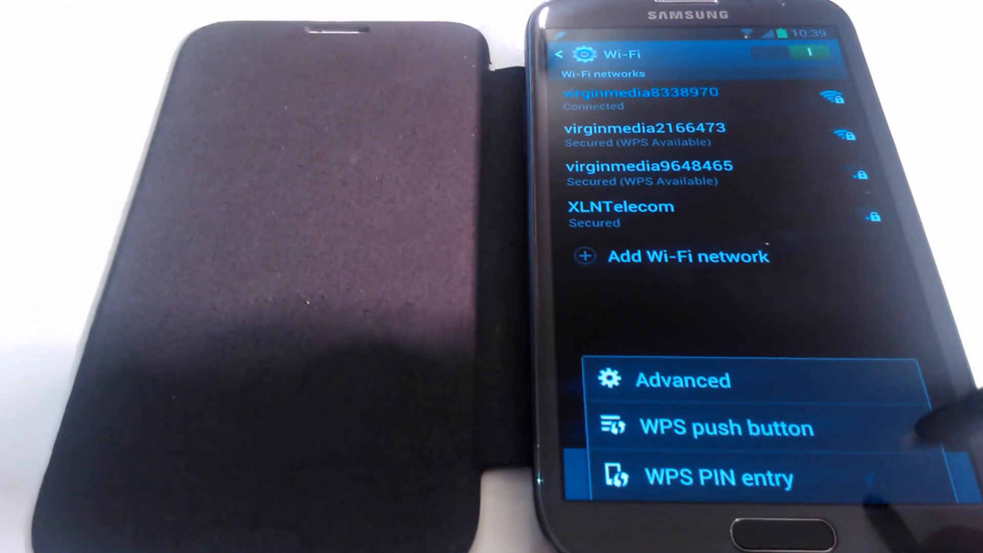
{"action": "left_click", "coordinate": [711, 478]}
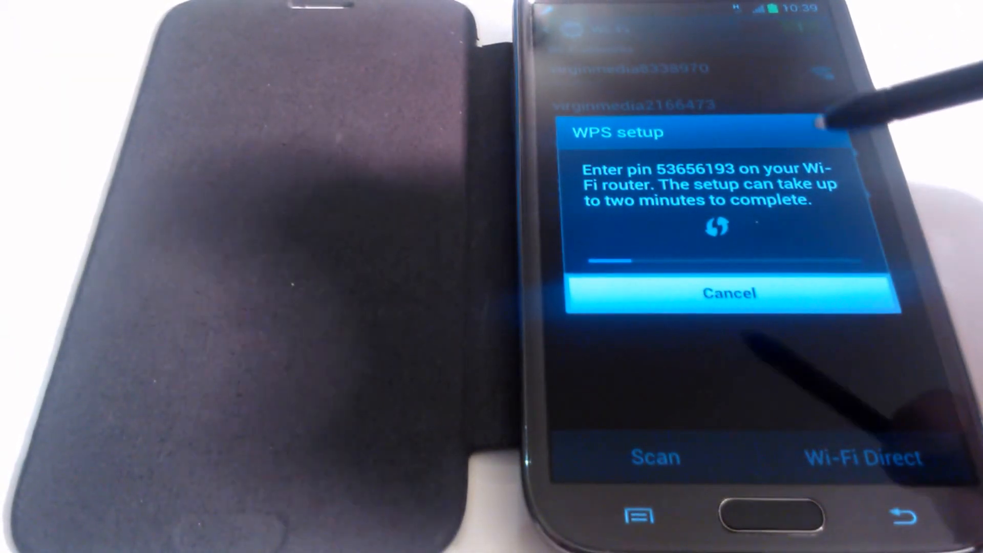
{"action": "left_click", "coordinate": [726, 293]}
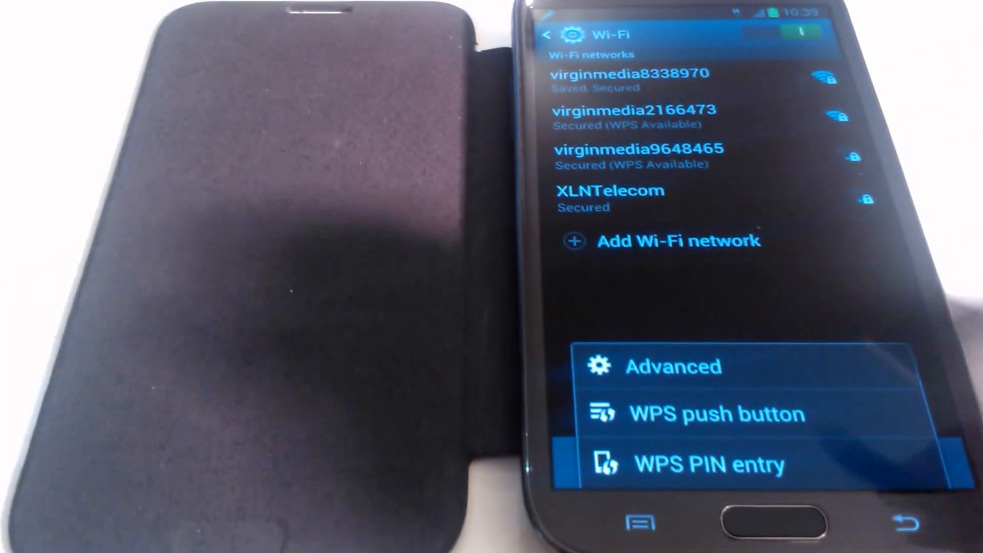
{"action": "left_click", "coordinate": [705, 463]}
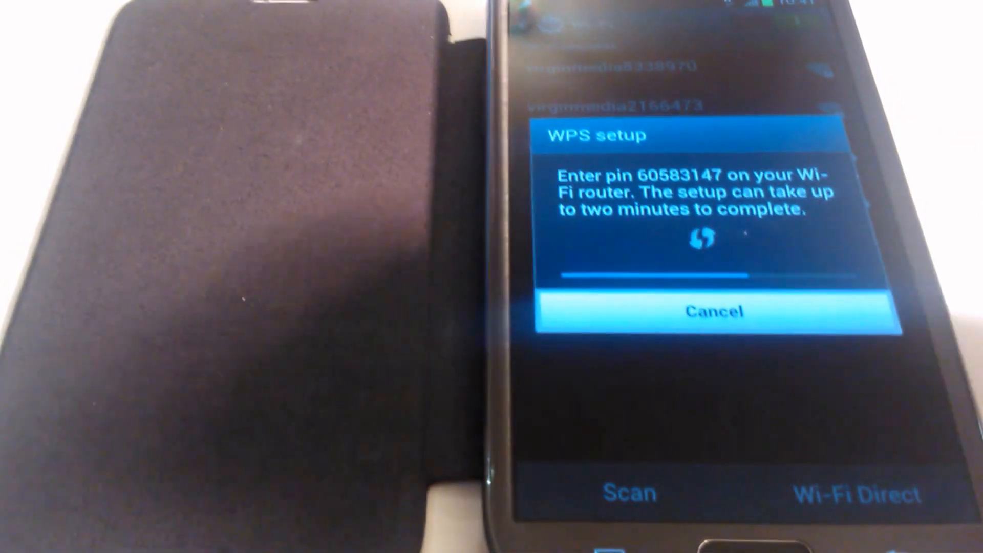
{"action": "left_click", "coordinate": [716, 311]}
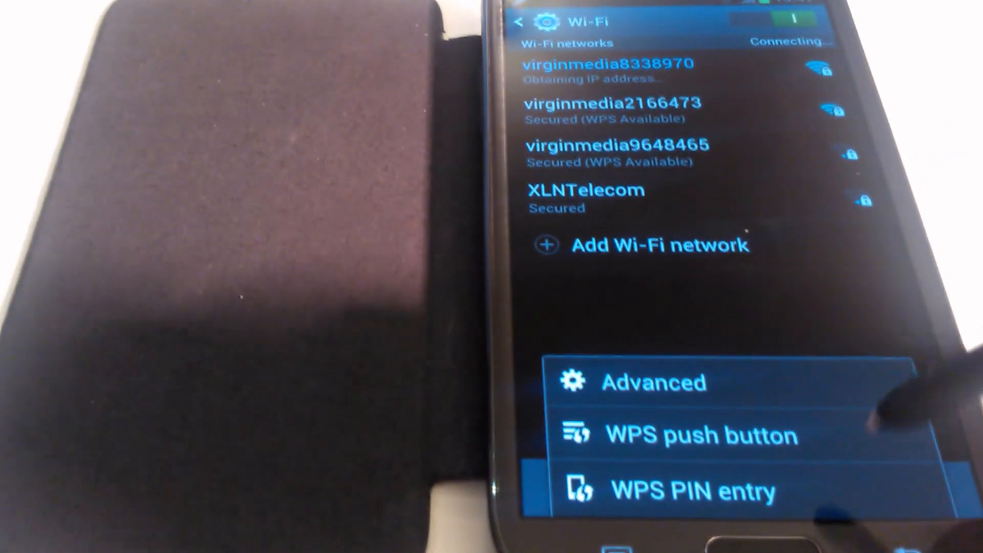
{"action": "left_click", "coordinate": [688, 490]}
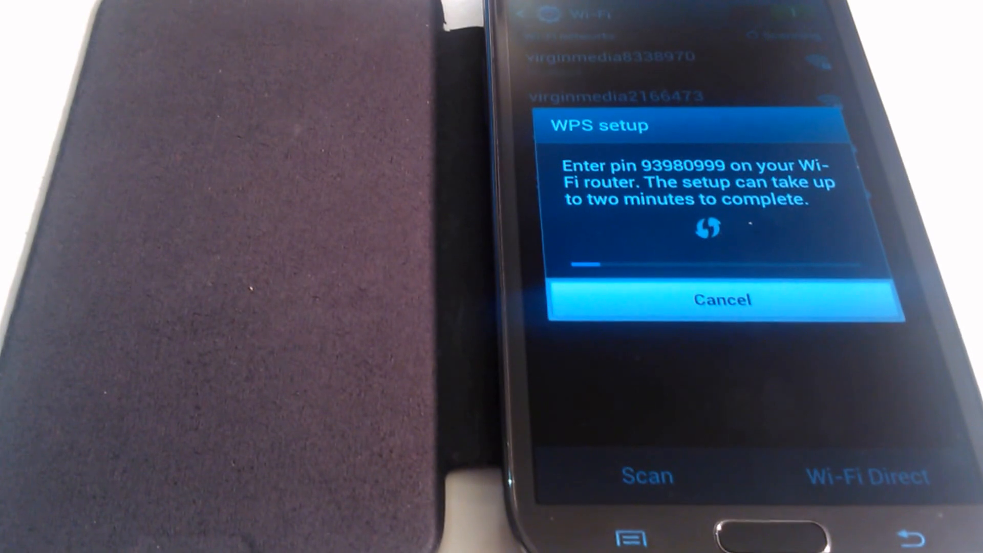
{"action": "left_click", "coordinate": [721, 299]}
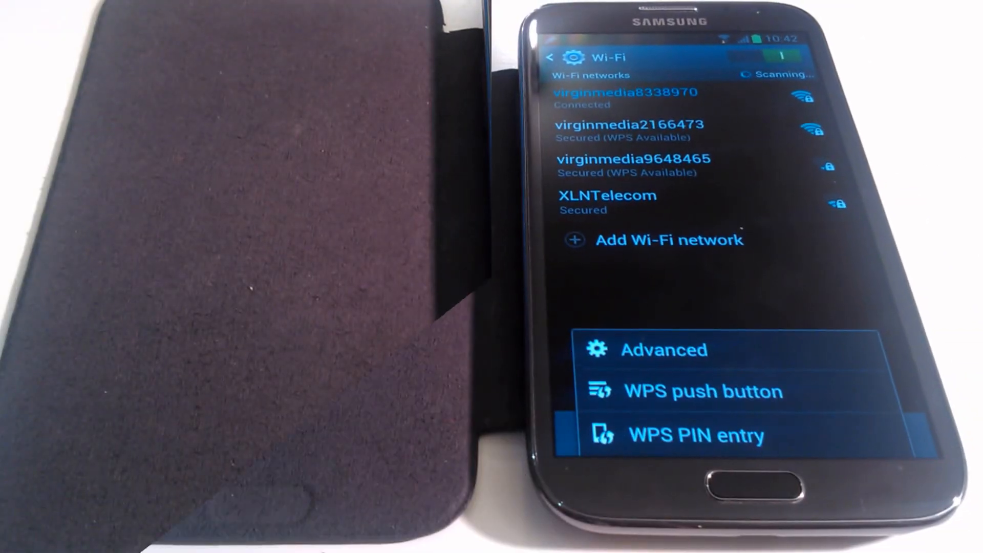